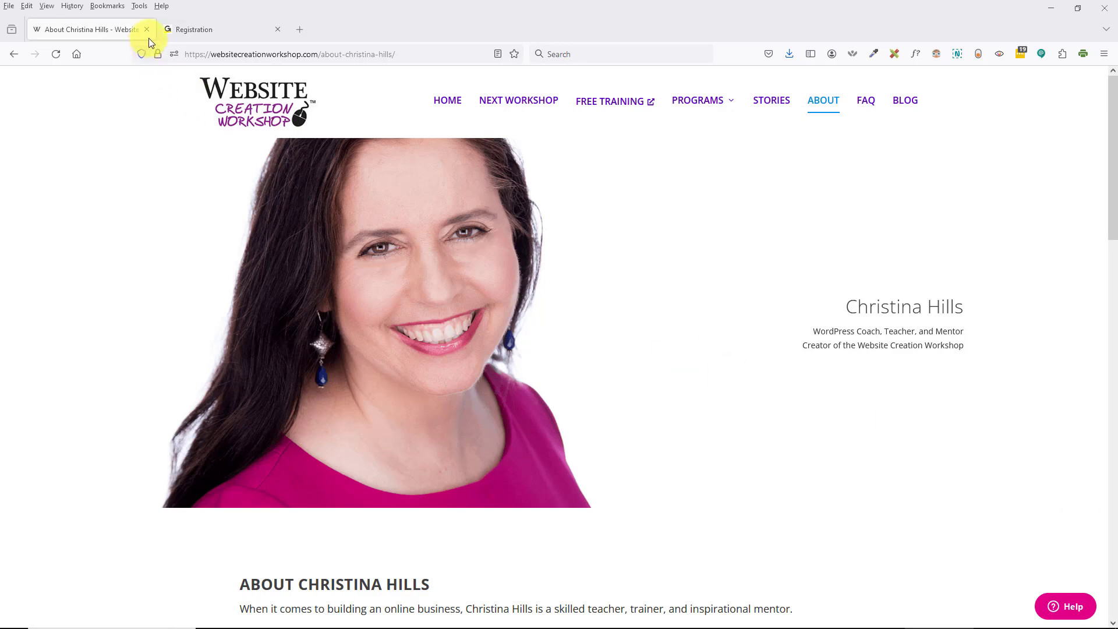
# Bring up the GoToWebinar registration page with date, Pacific time and prefilled details.
pyautogui.click(221, 29)
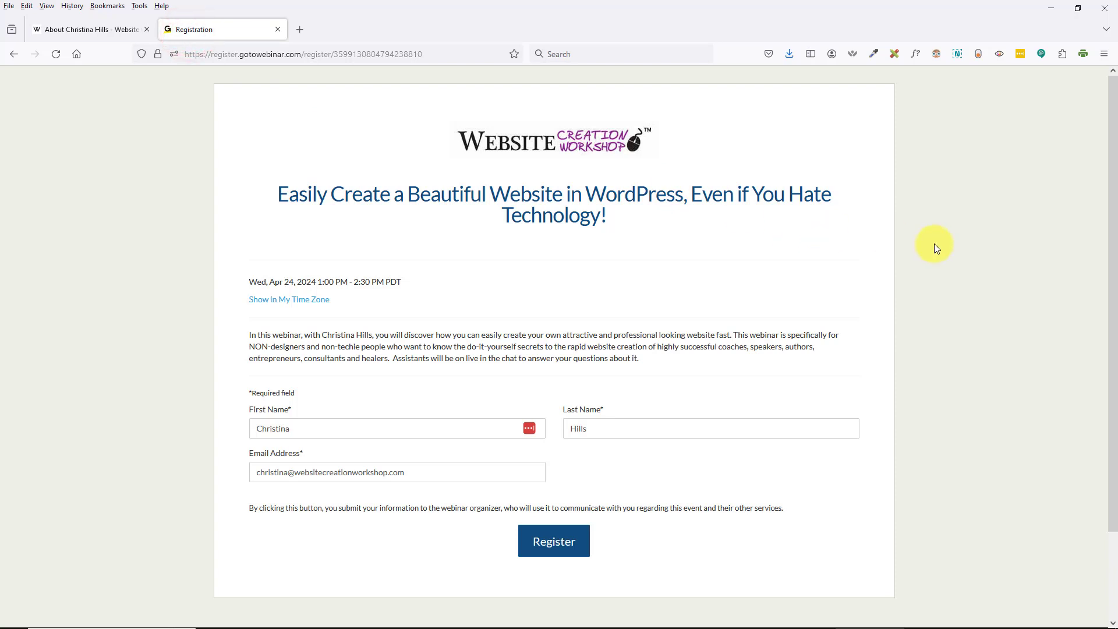
pyautogui.moveTo(935, 240)
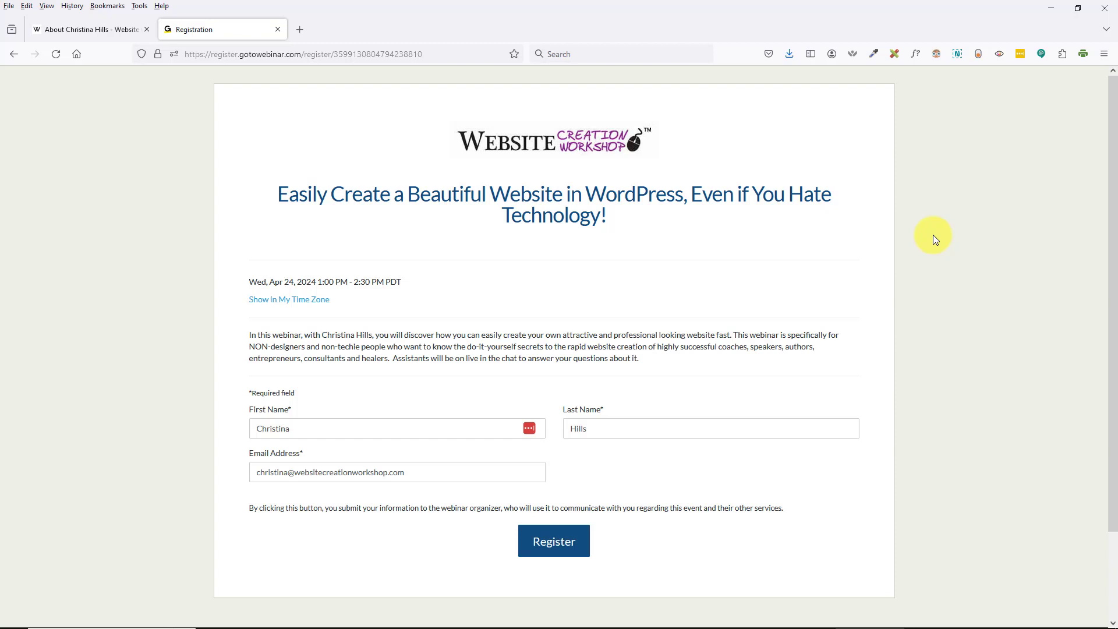
pyautogui.moveTo(261, 143)
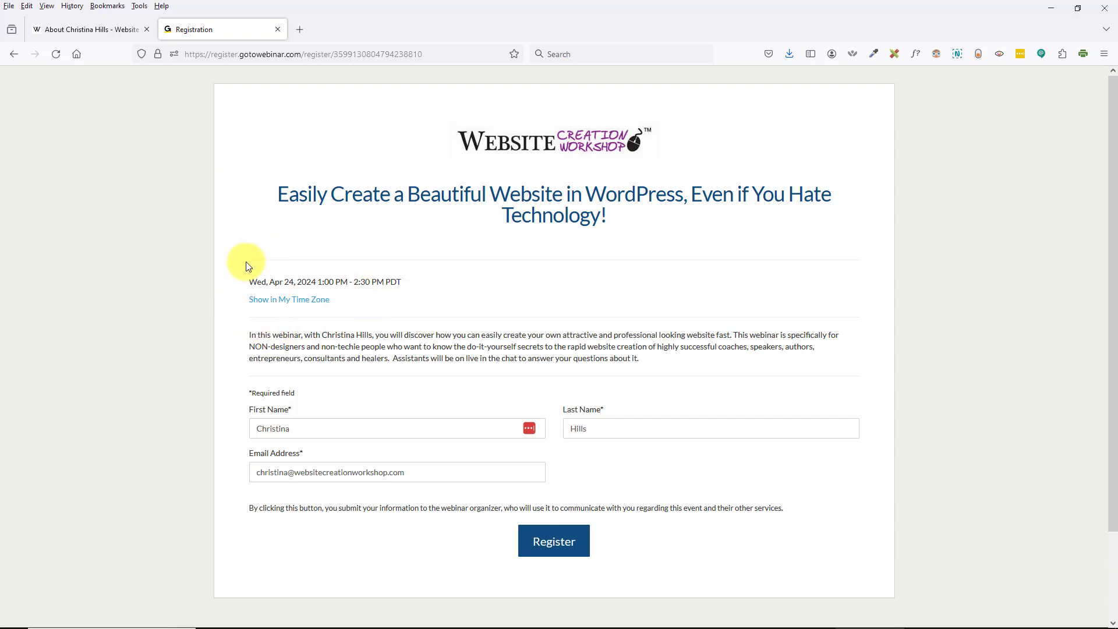
pyautogui.moveTo(401, 280)
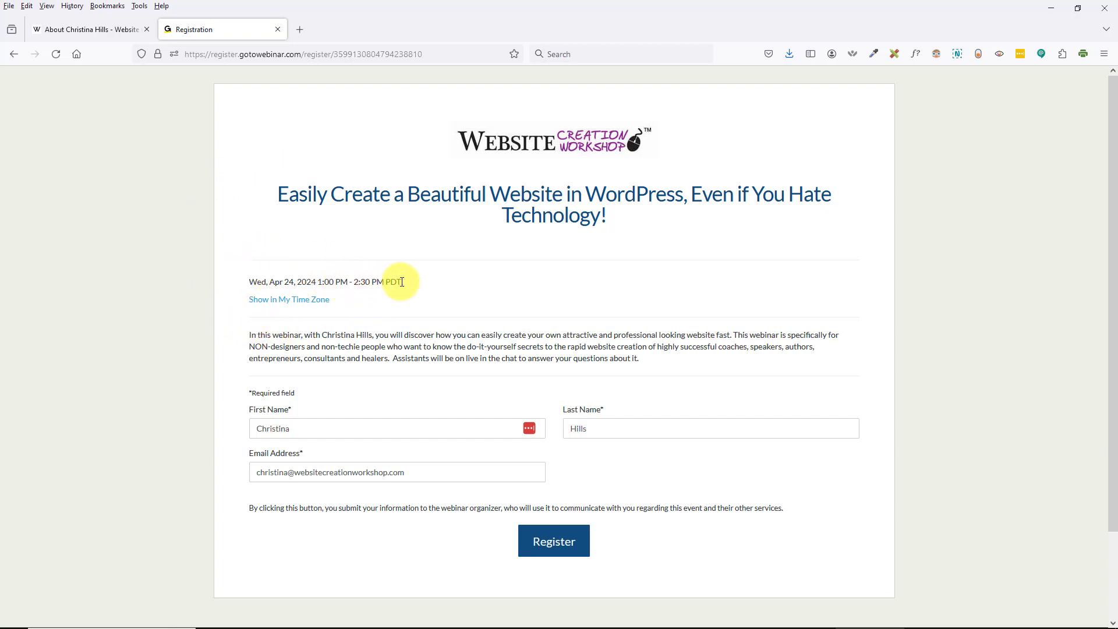
pyautogui.moveTo(418, 299)
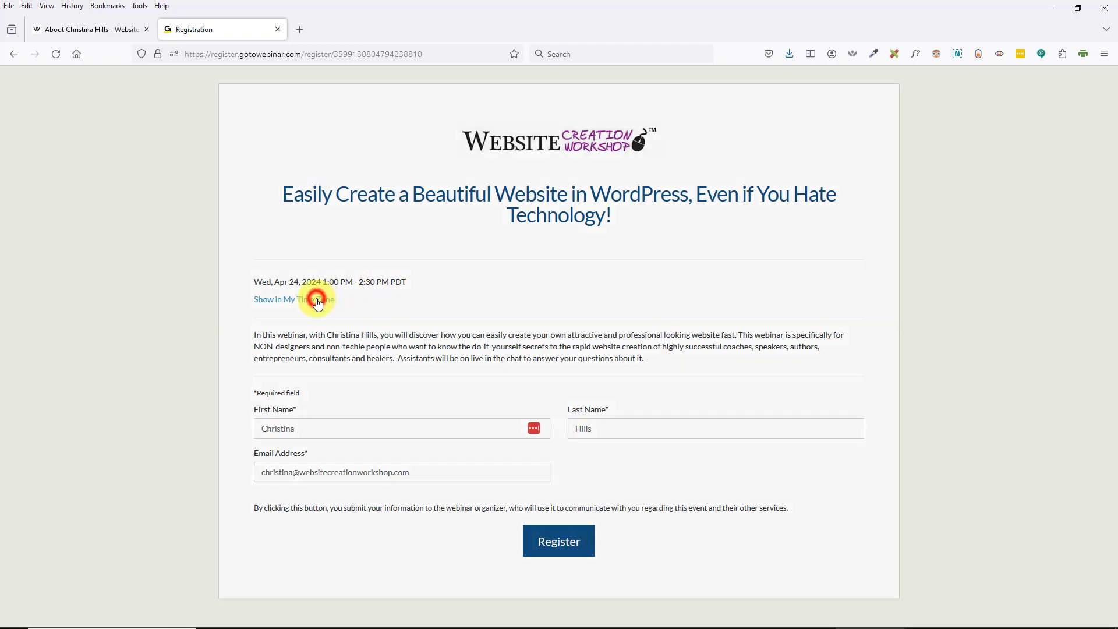
pyautogui.click(293, 299)
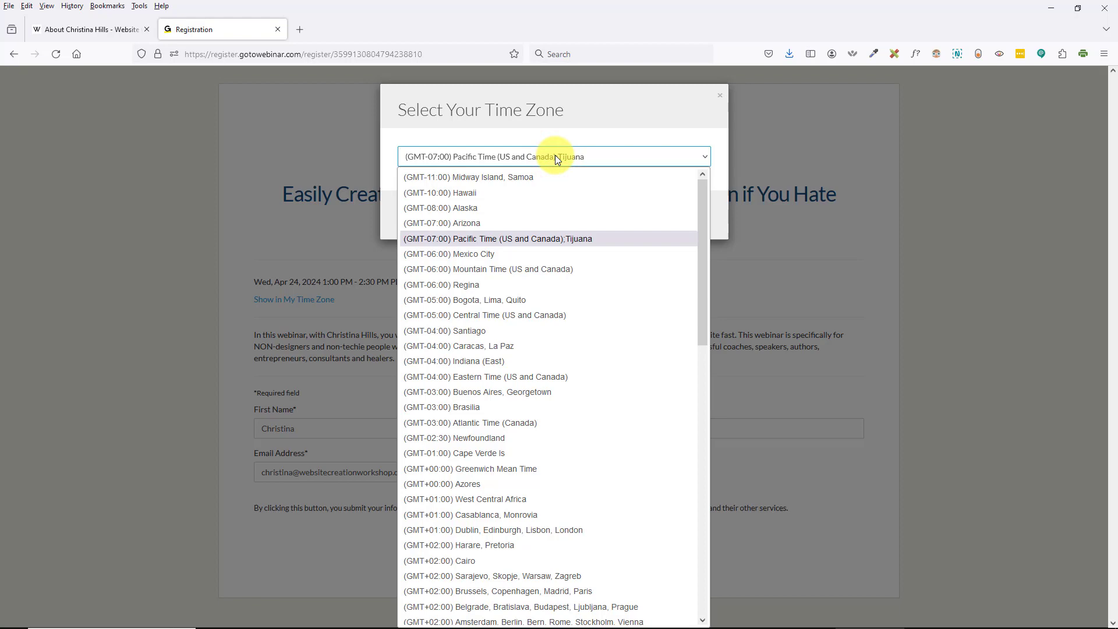
pyautogui.click(486, 376)
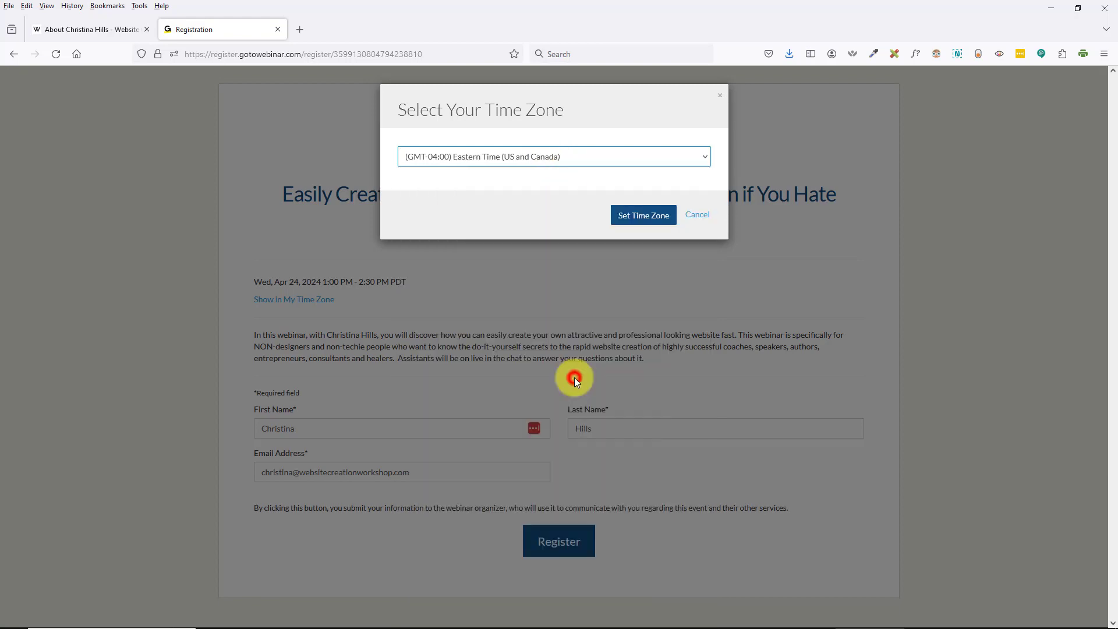
pyautogui.click(642, 214)
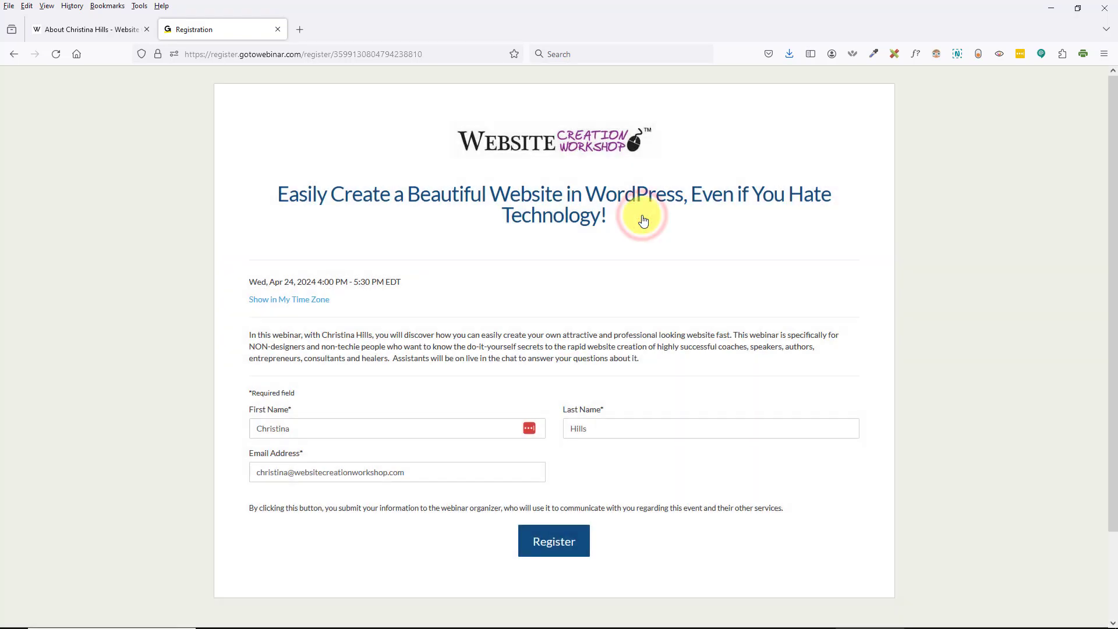
pyautogui.moveTo(409, 285)
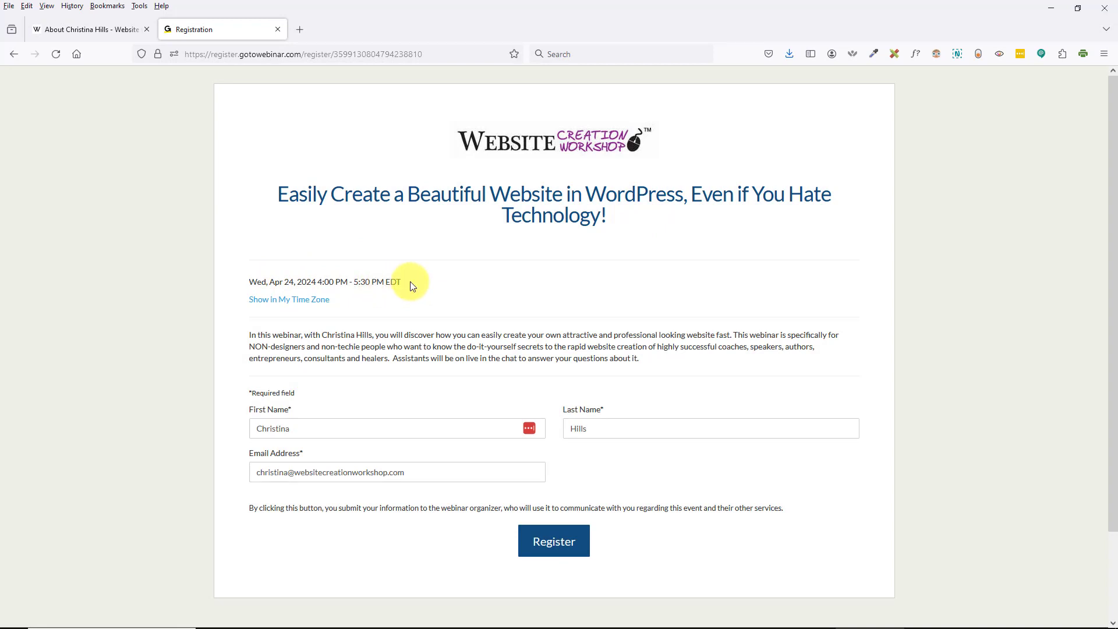
pyautogui.moveTo(316, 299)
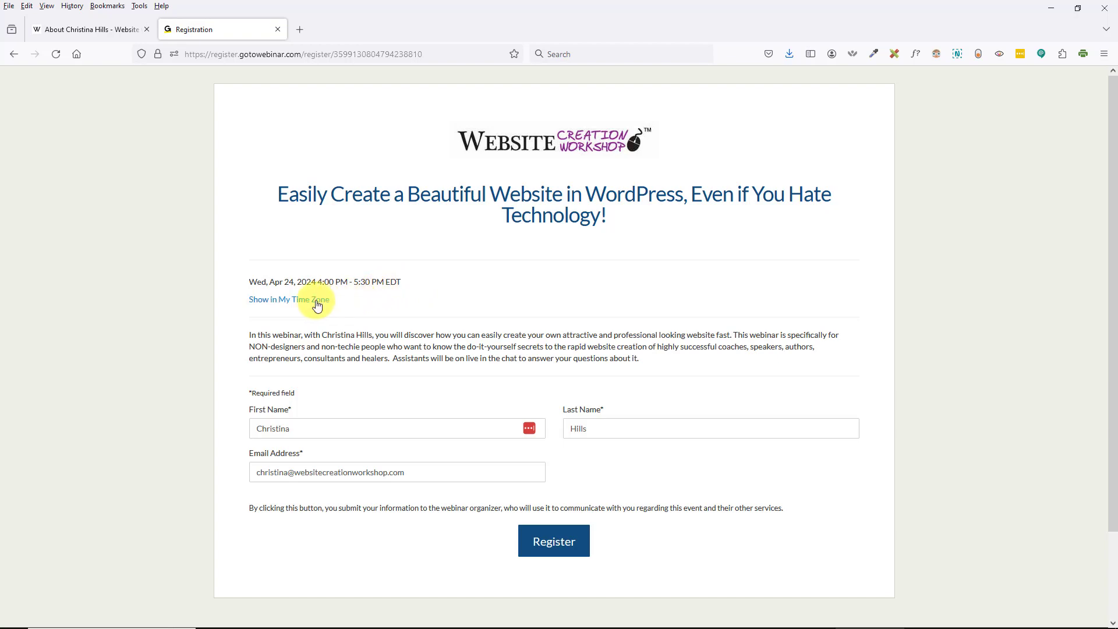
pyautogui.click(289, 299)
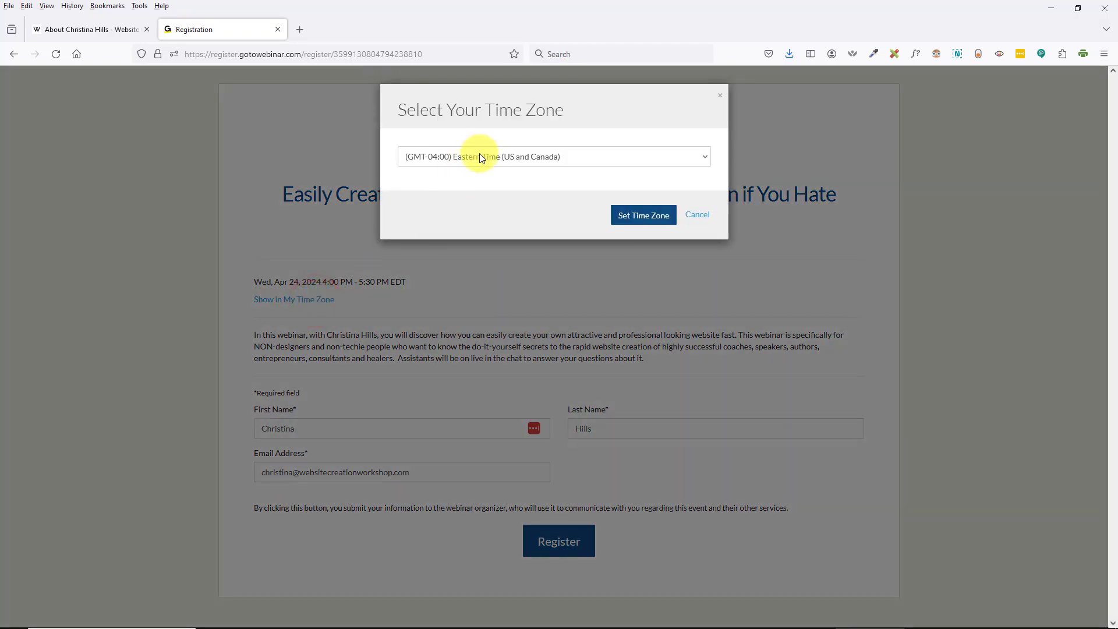
pyautogui.click(554, 156)
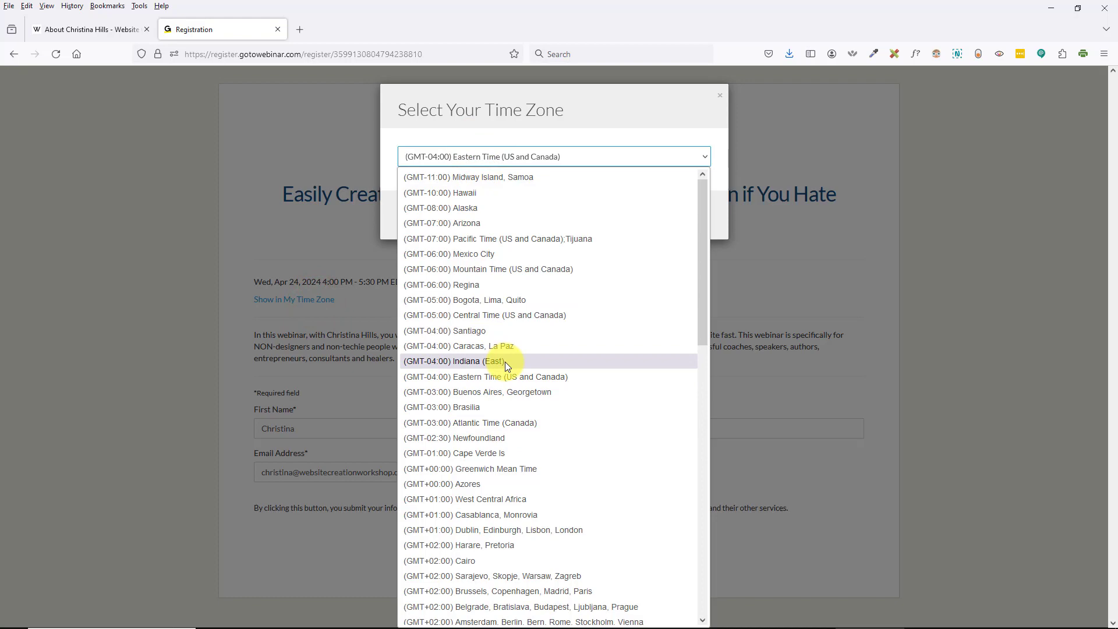
pyautogui.click(497, 238)
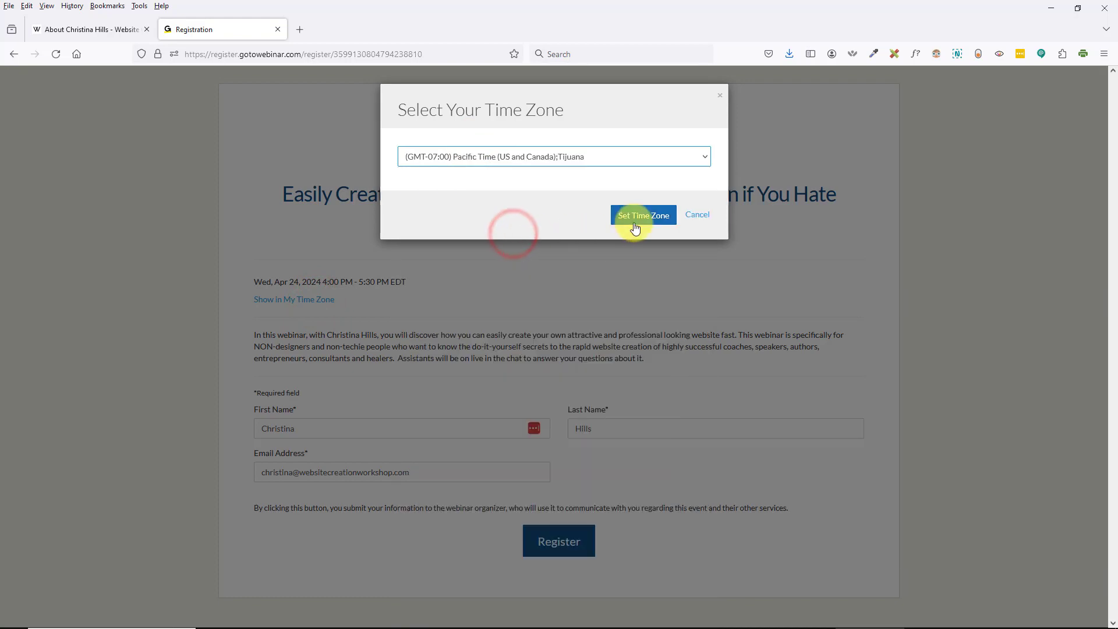
pyautogui.click(641, 214)
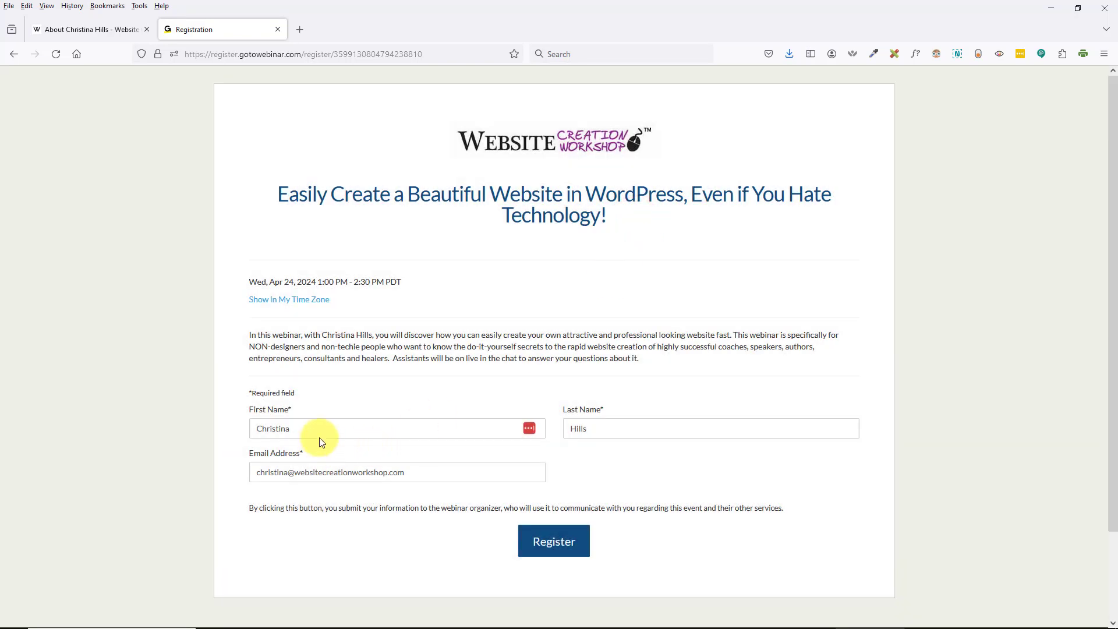
# Submit the registration and reach the You're Registered! confirmation page.
pyautogui.click(396, 428)
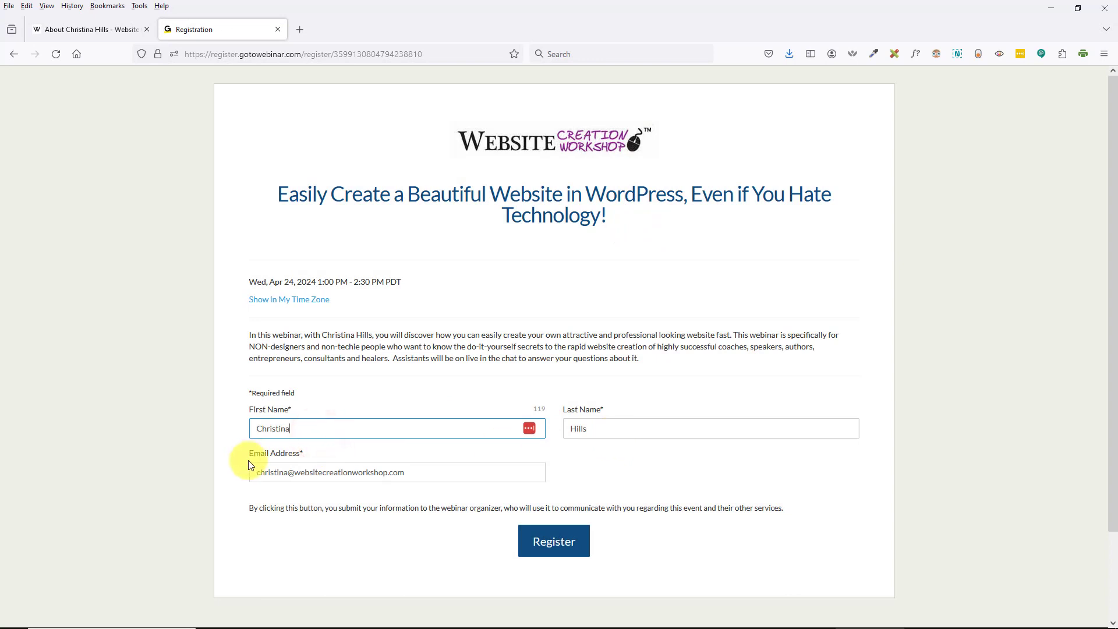
pyautogui.moveTo(662, 475)
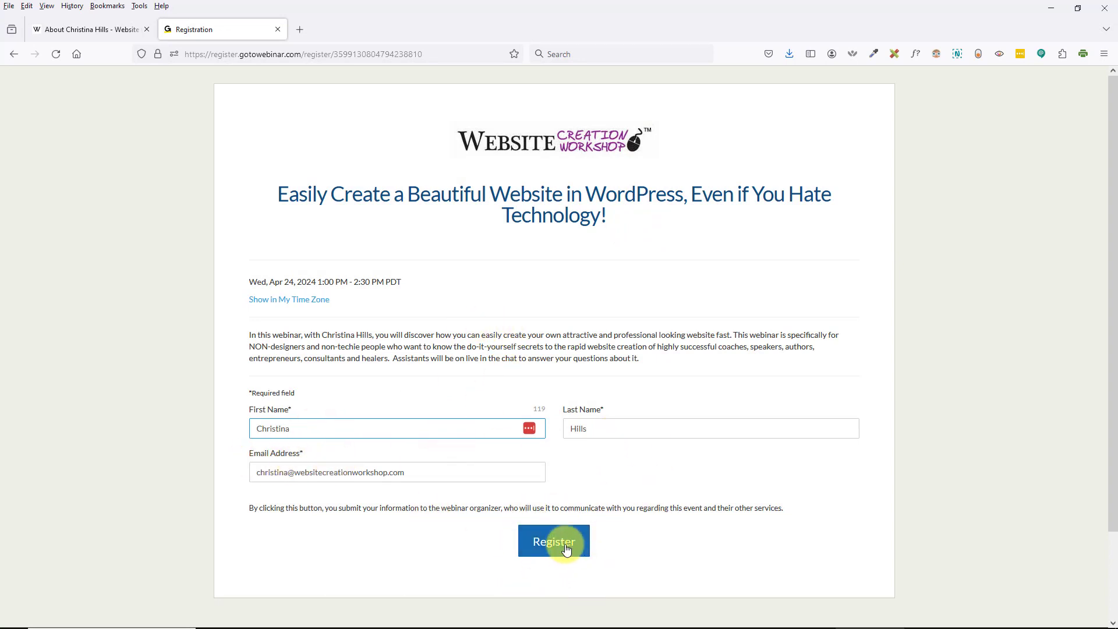
pyautogui.click(555, 540)
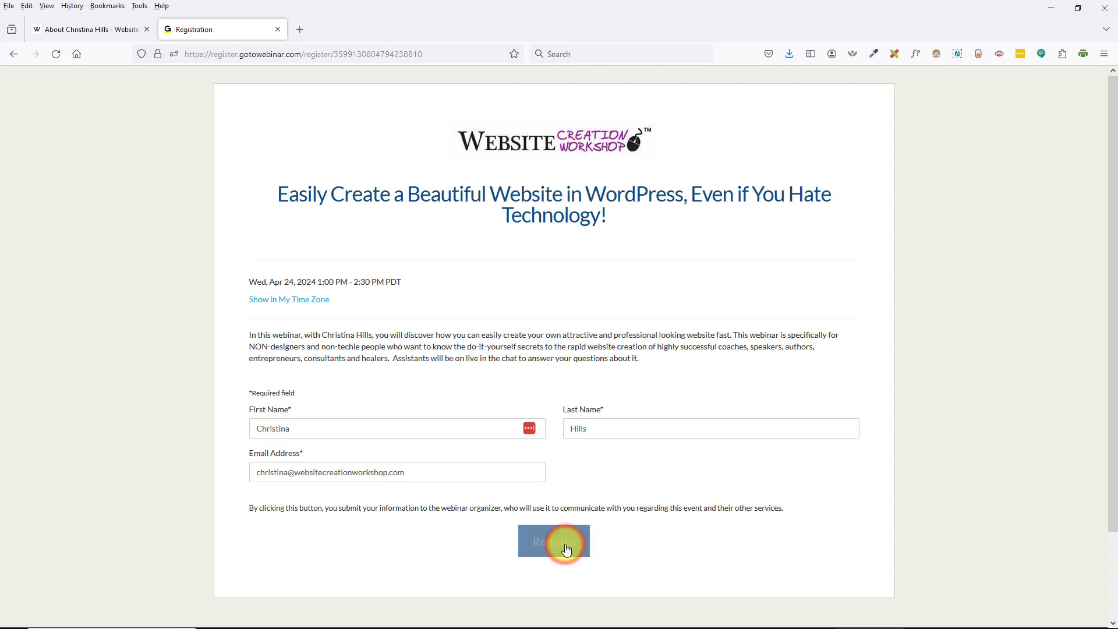
pyautogui.click(553, 540)
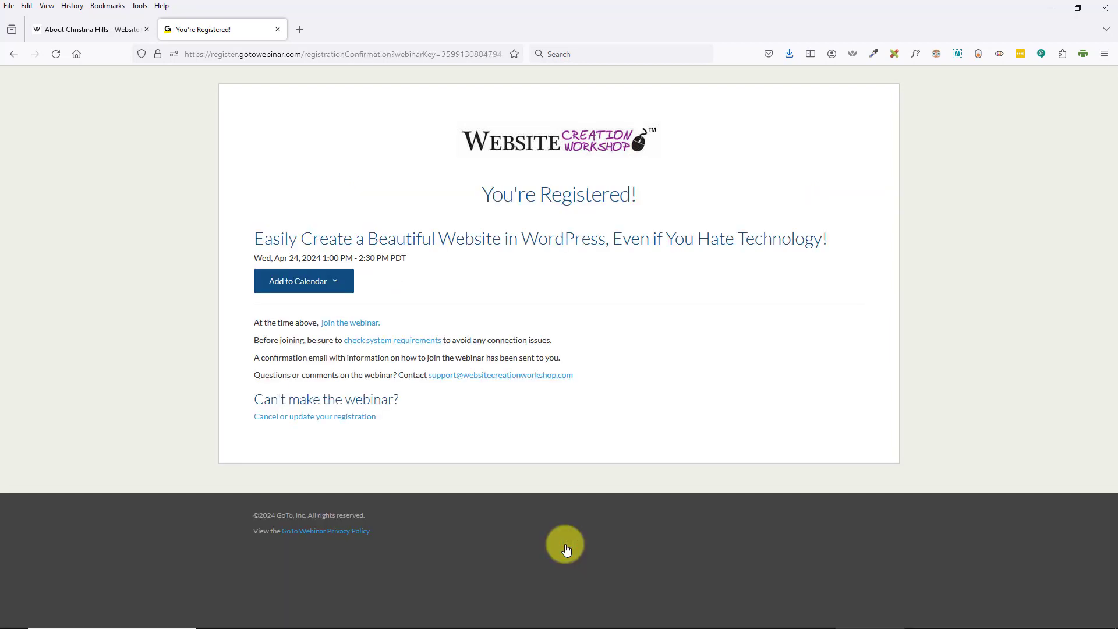
pyautogui.moveTo(597, 194)
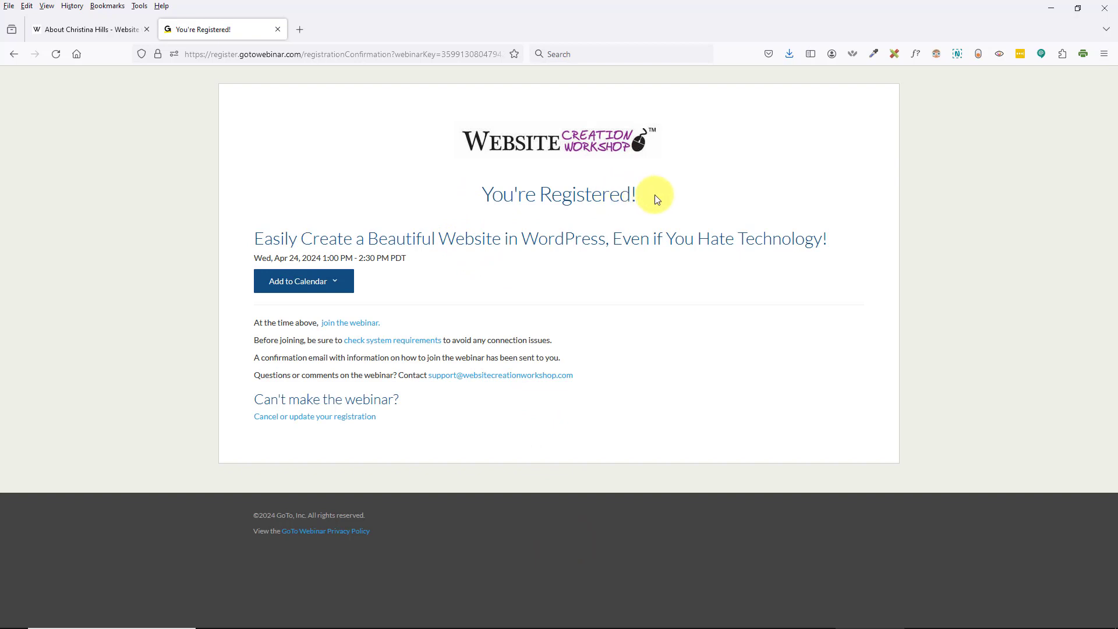
pyautogui.moveTo(389, 259)
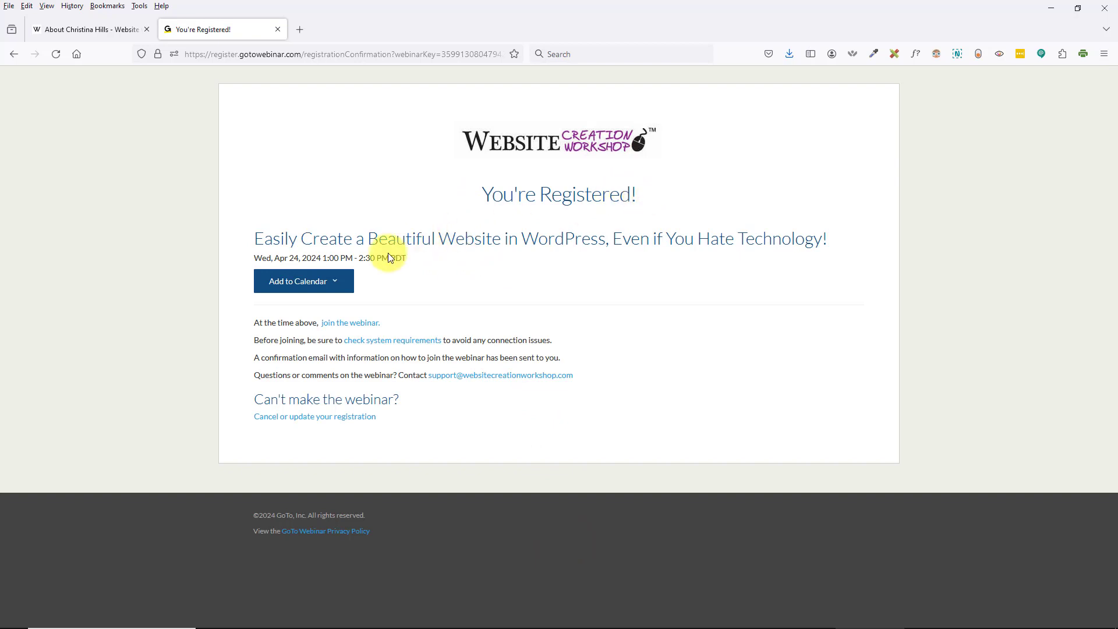
pyautogui.moveTo(328, 286)
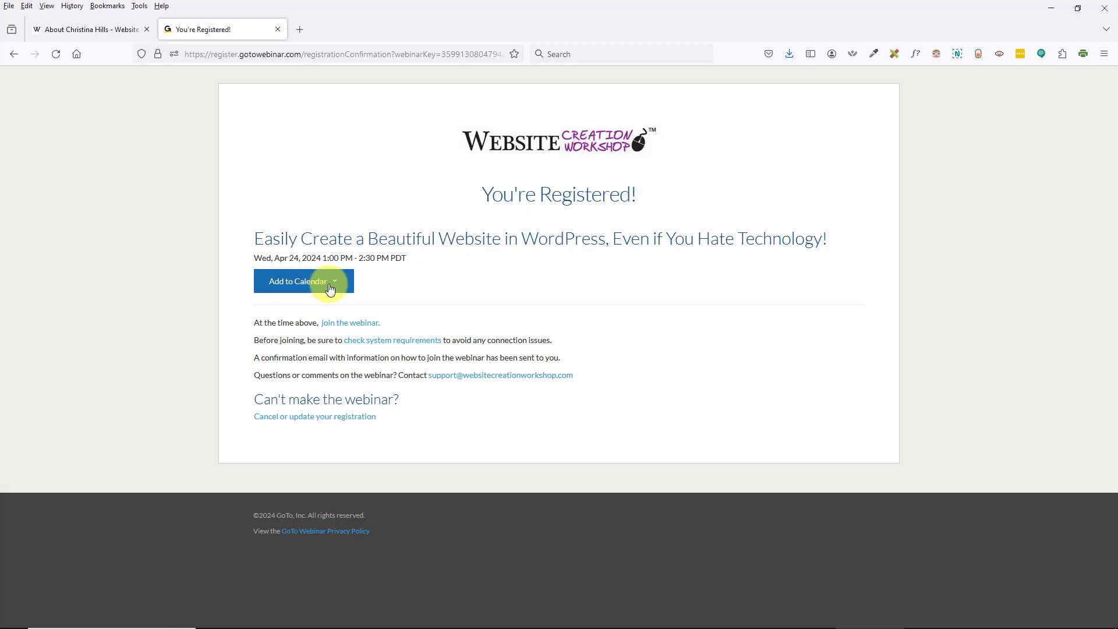
pyautogui.click(303, 280)
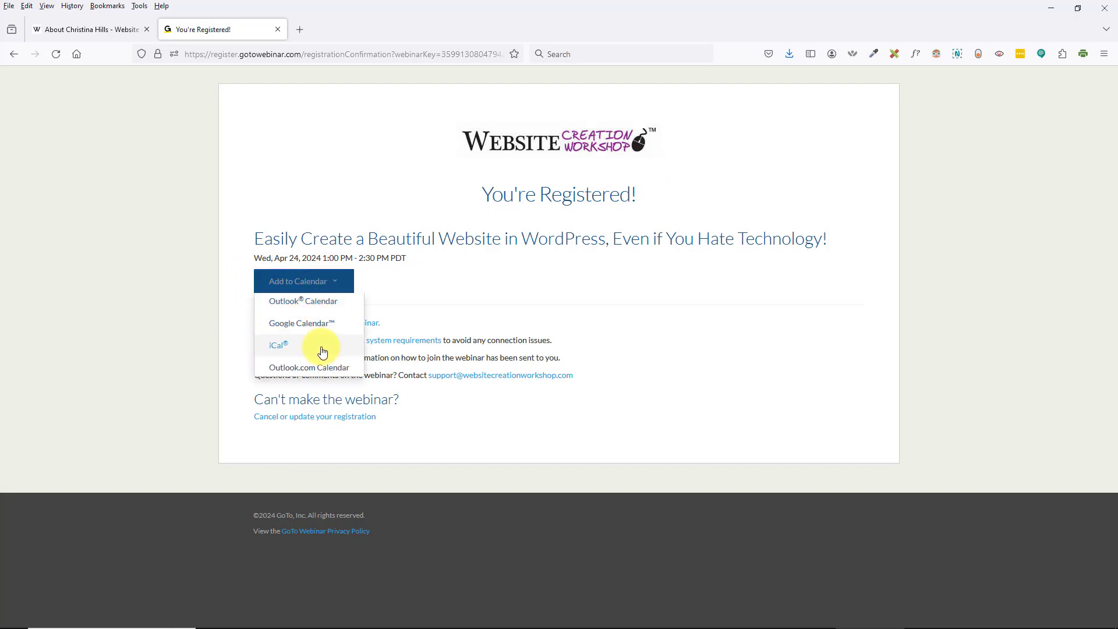
pyautogui.moveTo(325, 300)
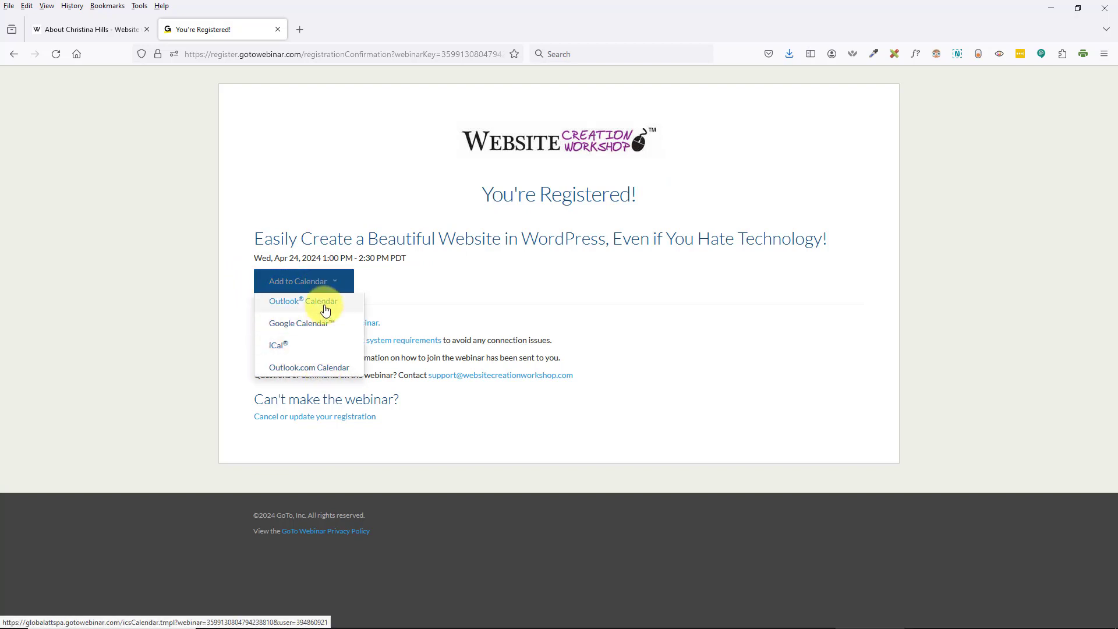
pyautogui.moveTo(295, 351)
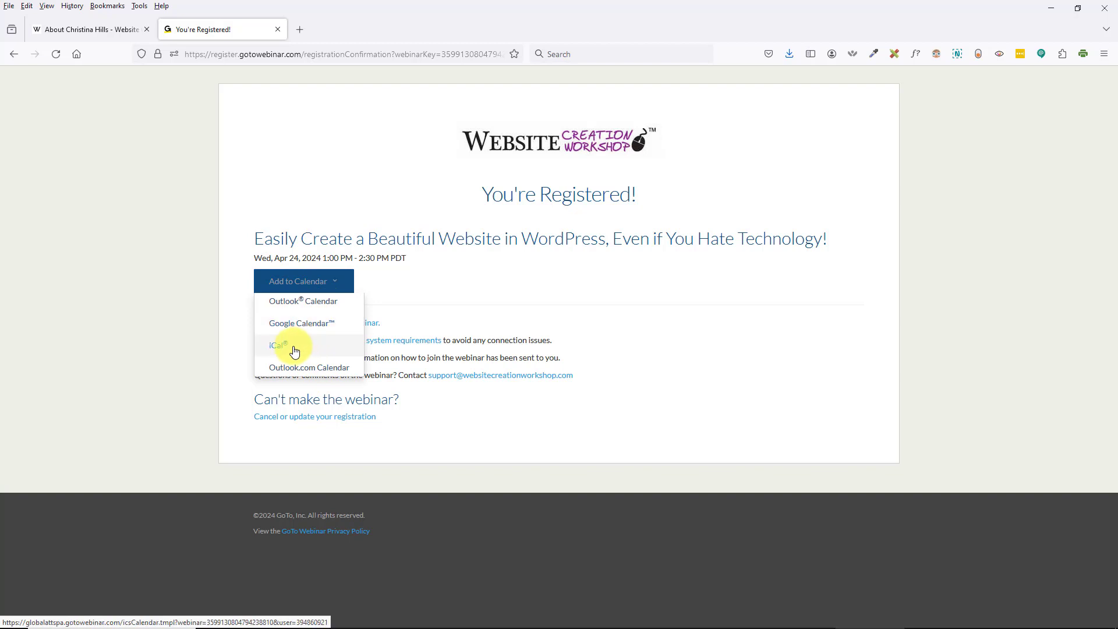
pyautogui.moveTo(309, 367)
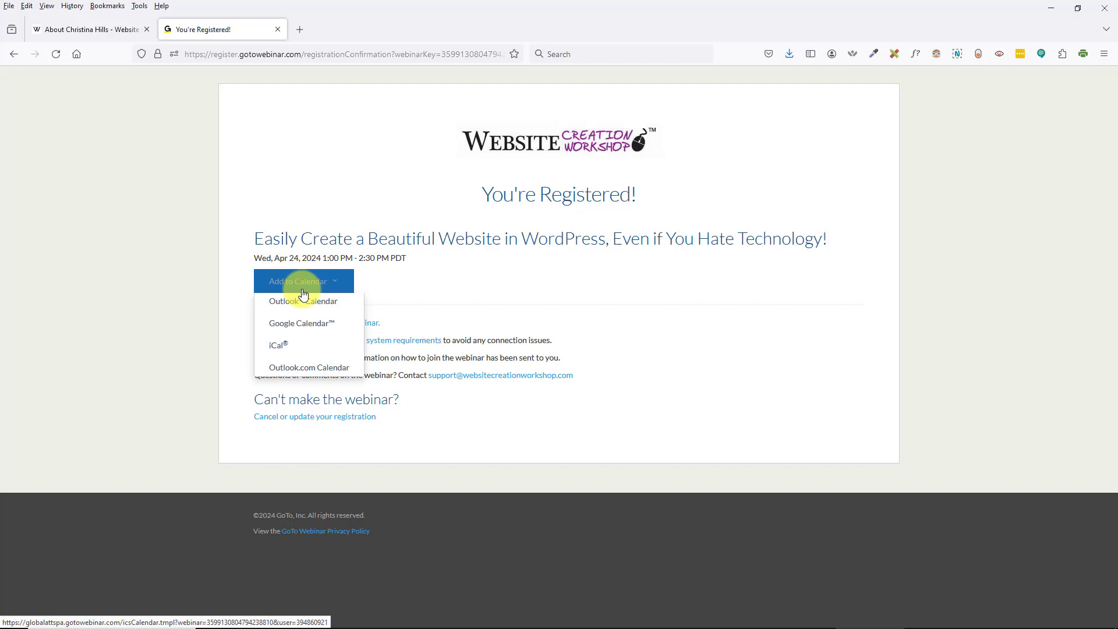
pyautogui.moveTo(424, 284)
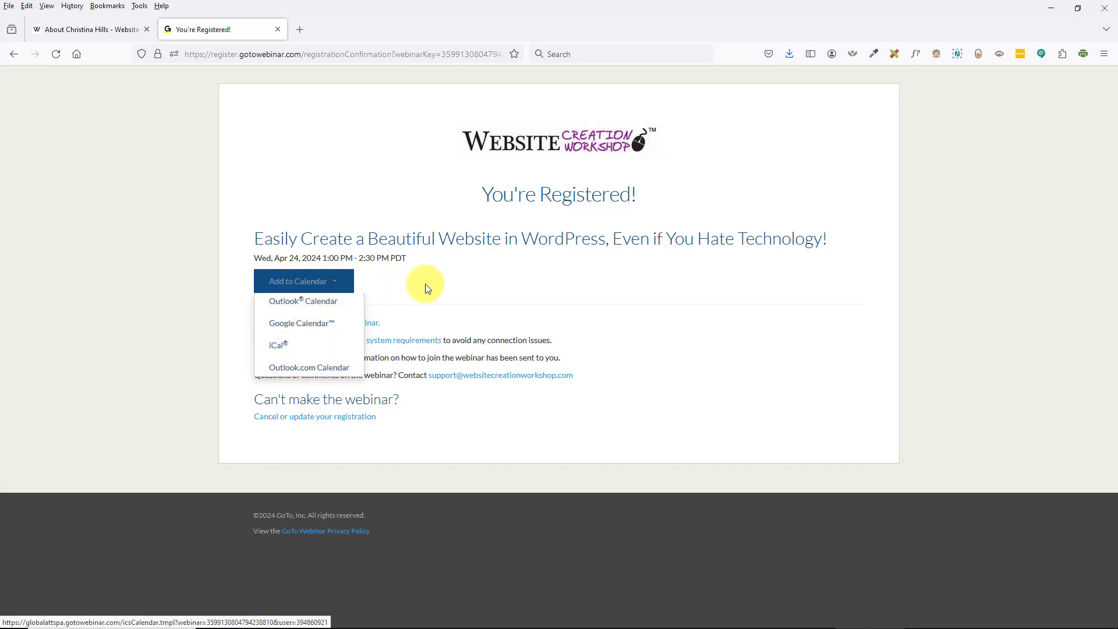
pyautogui.moveTo(363, 316)
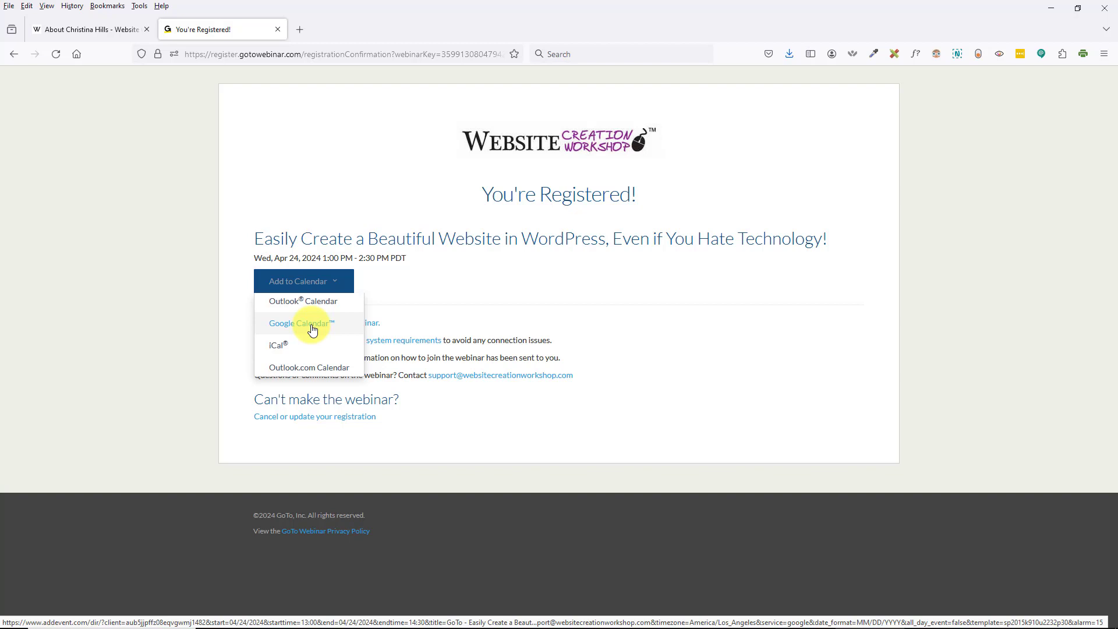
pyautogui.click(541, 297)
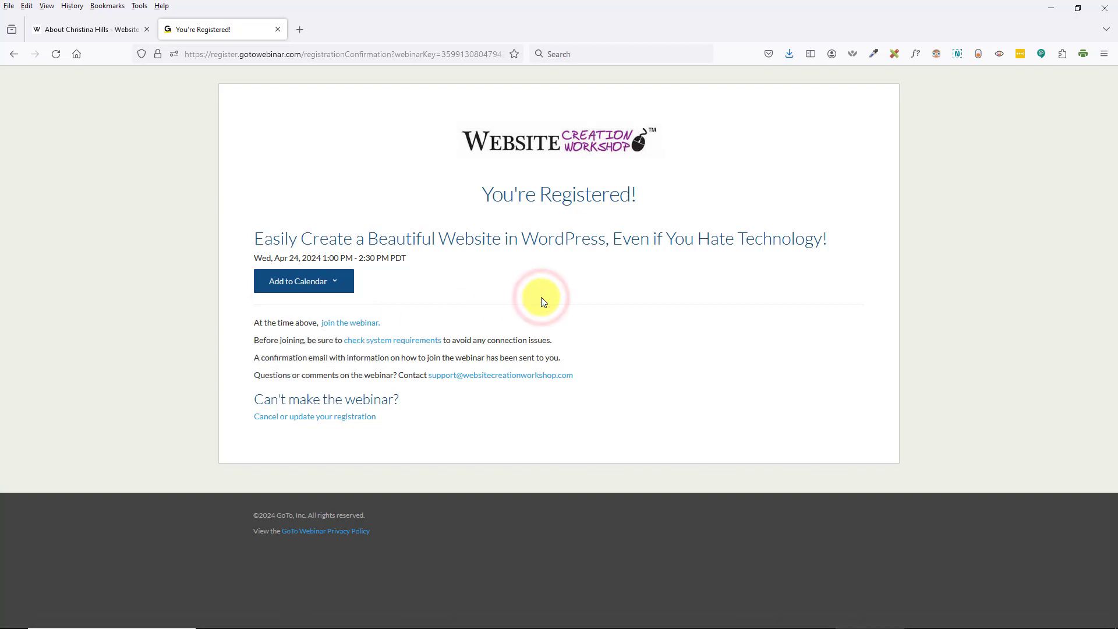
pyautogui.moveTo(542, 296)
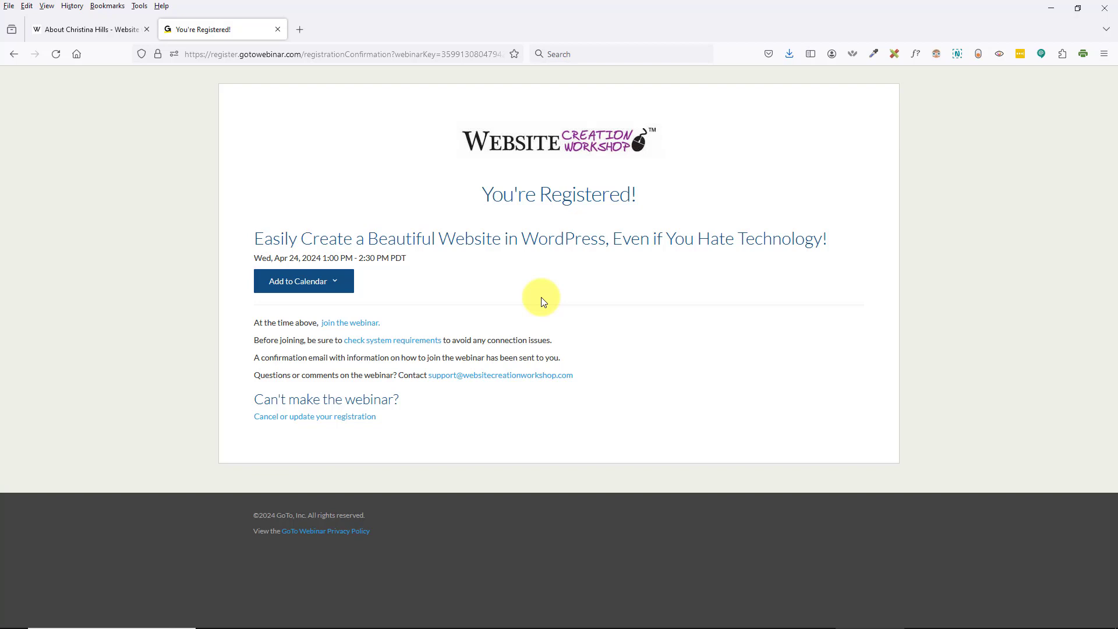
pyautogui.moveTo(217, 339)
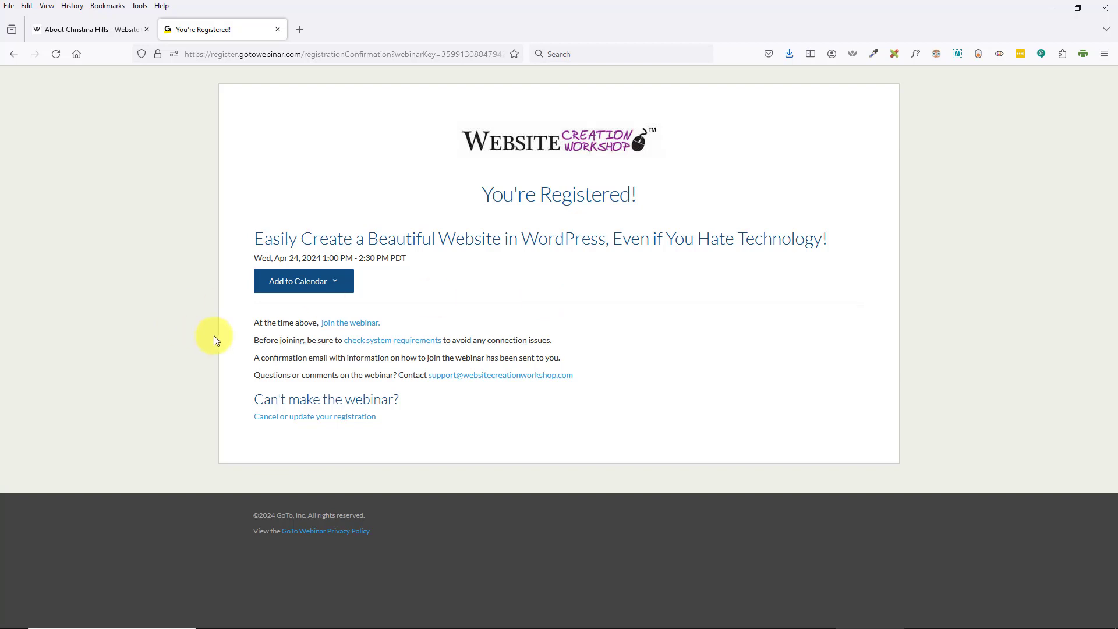
pyautogui.moveTo(350, 322)
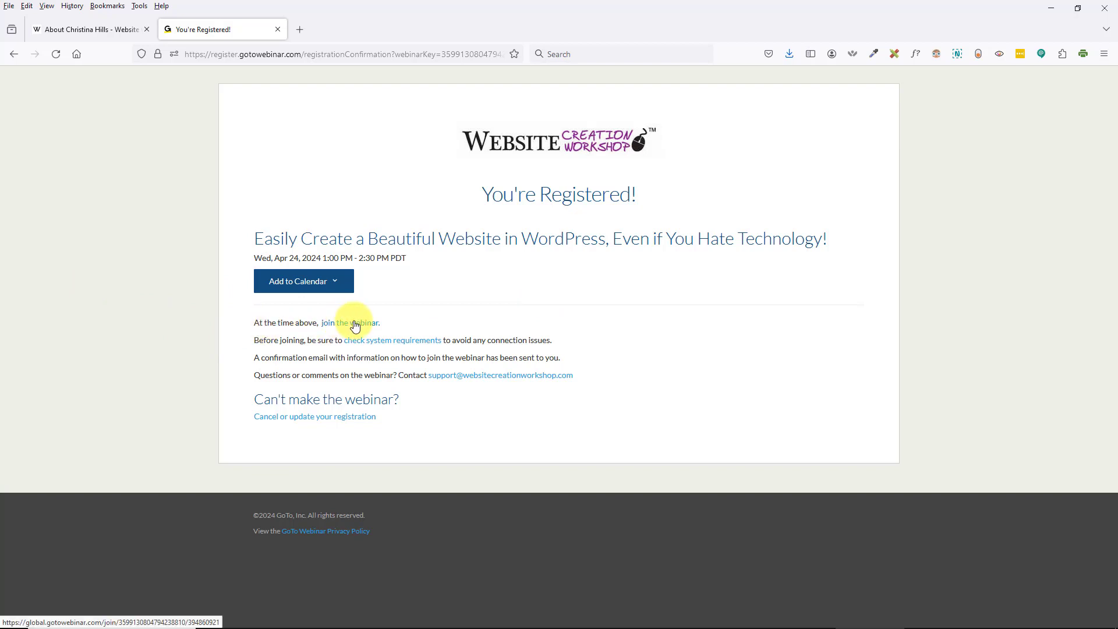
# Try joining early (starts in 9 days), then return via confirmation to the site's About page.
pyautogui.click(353, 322)
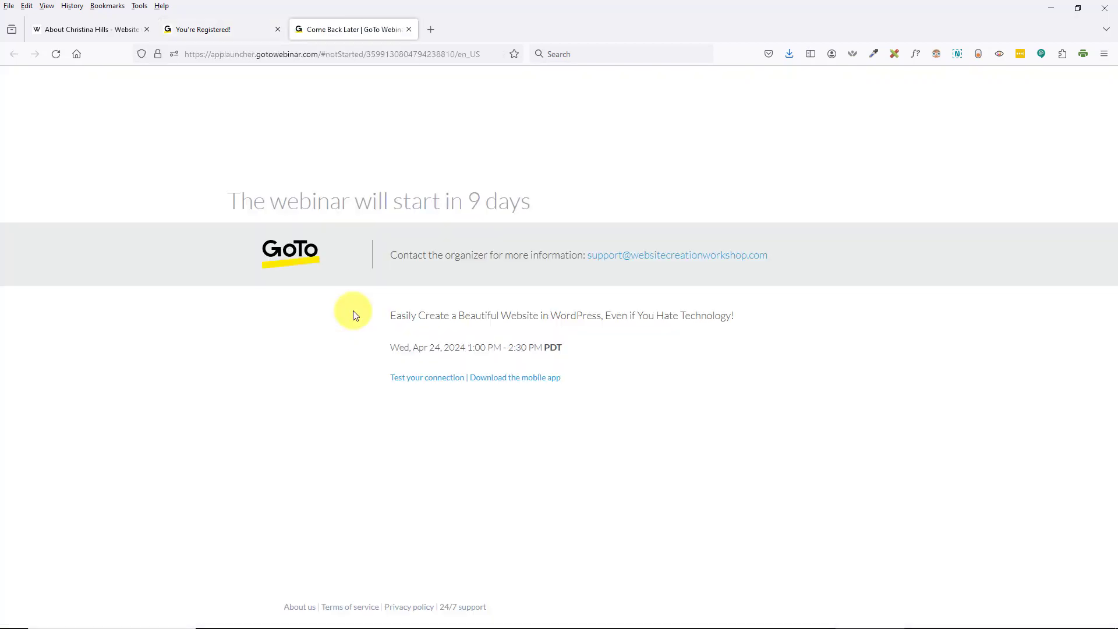
pyautogui.moveTo(484, 200)
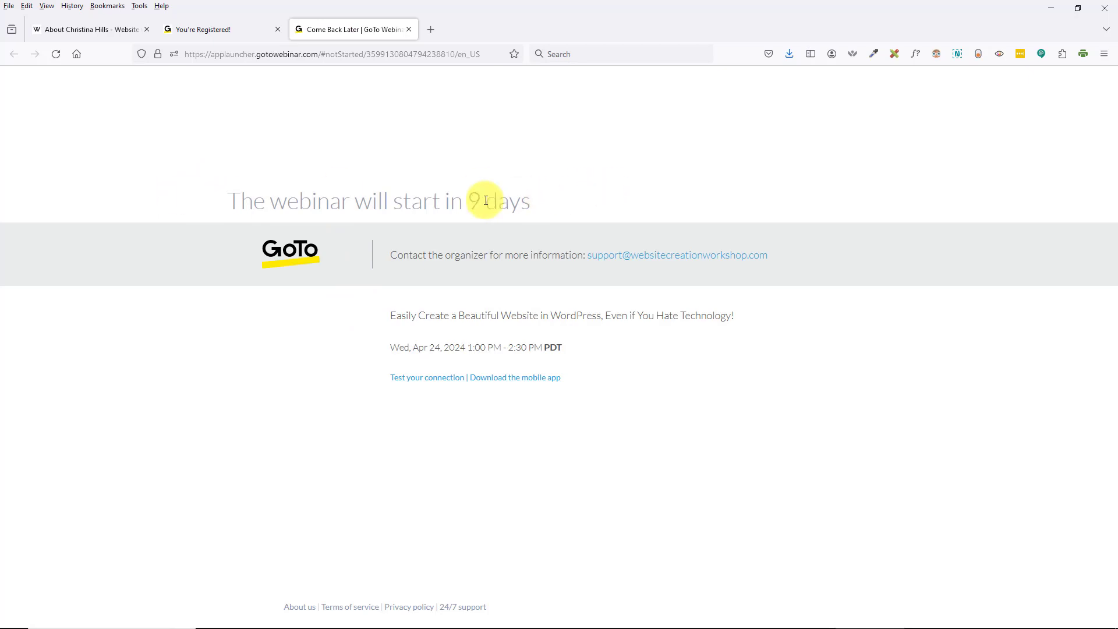
pyautogui.moveTo(227, 46)
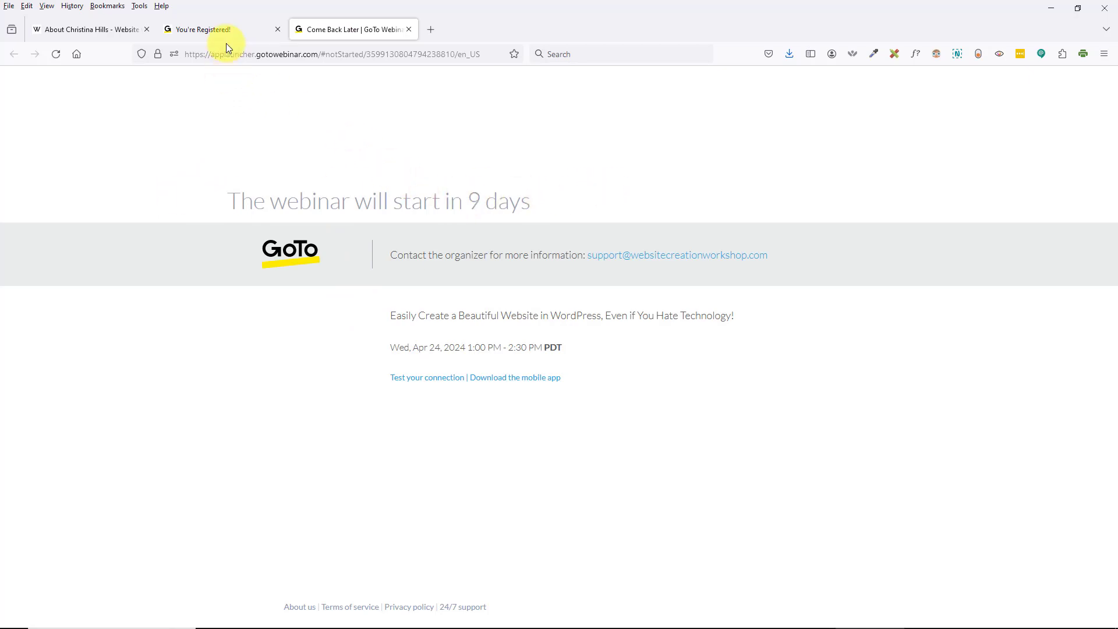
pyautogui.click(207, 29)
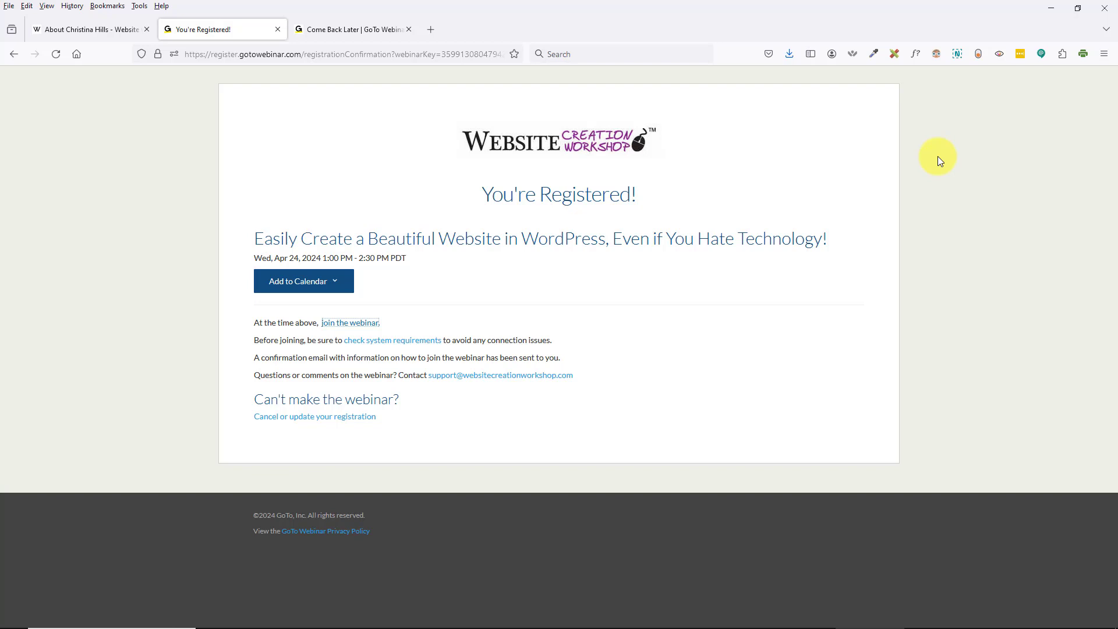
pyautogui.click(85, 29)
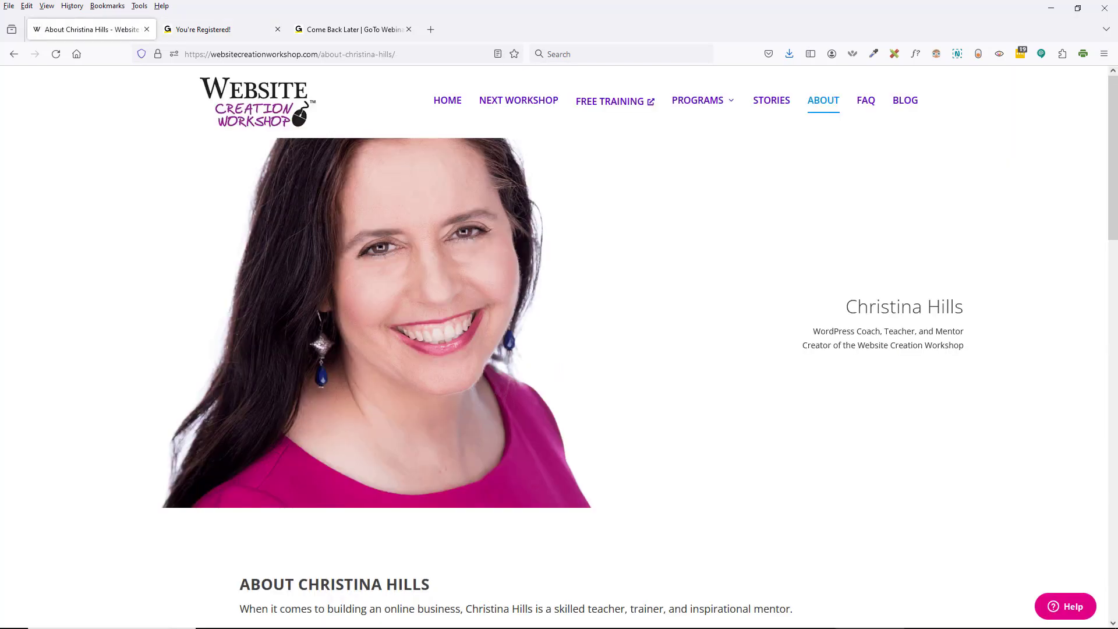